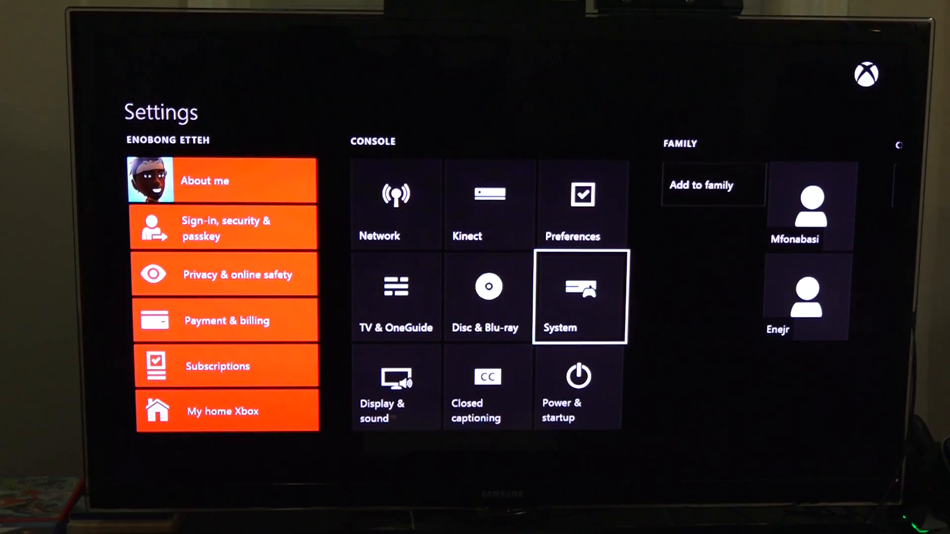
Leave Settings and land on the Store's featured content (Call of Duty Ghosts, Murdered: Soul Suspect).
{"action": "left_click", "coordinate": [579, 297]}
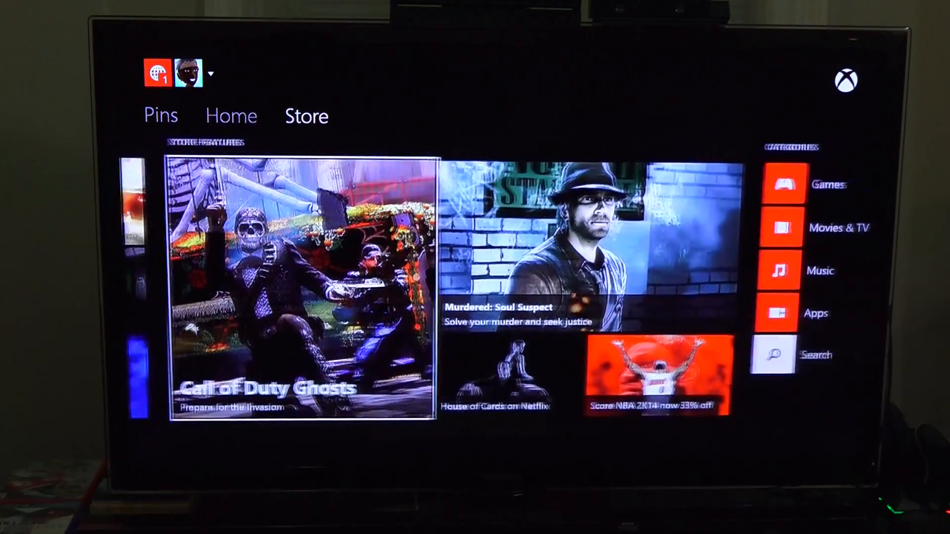
Browse the Store's Popular Apps (Hulu Plus, Netflix, Twitch) and return Home.
{"action": "left_click", "coordinate": [232, 116]}
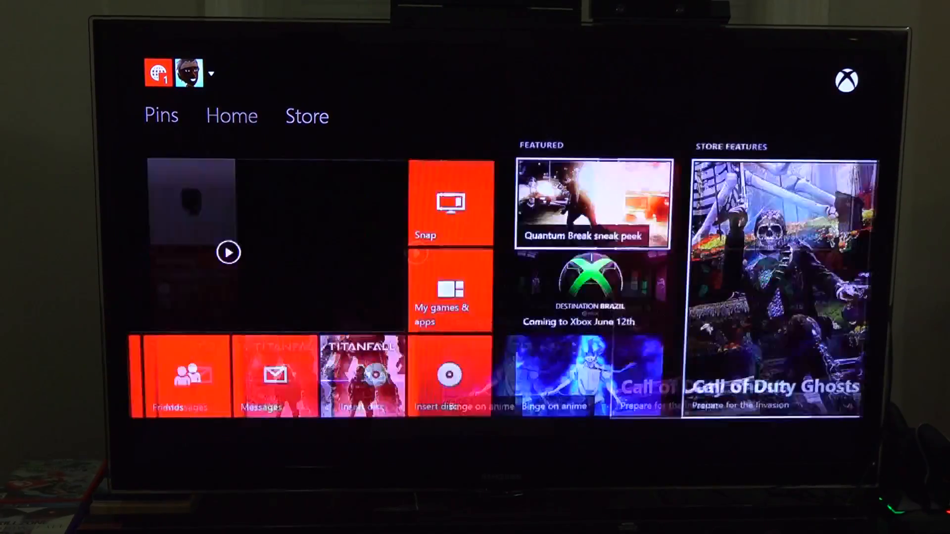
{"action": "left_click", "coordinate": [307, 116]}
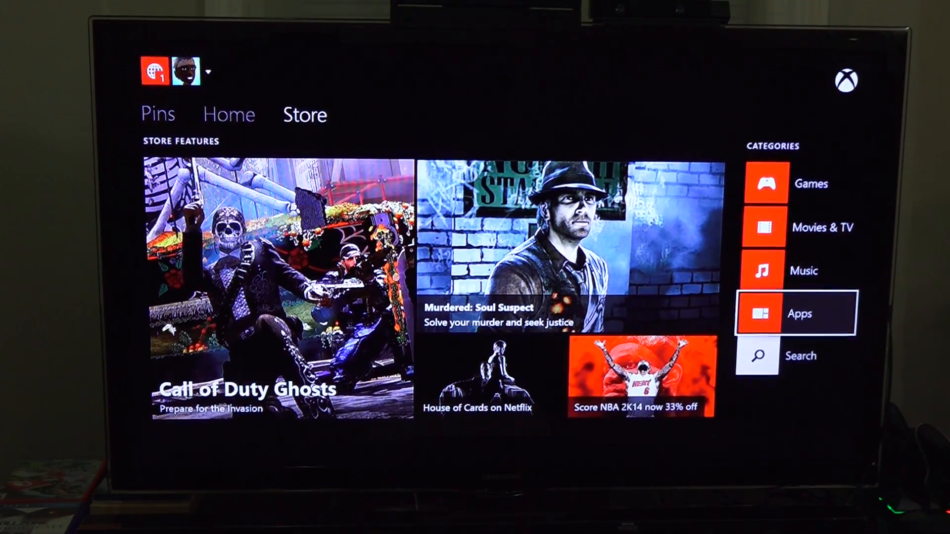
{"action": "left_click", "coordinate": [799, 313]}
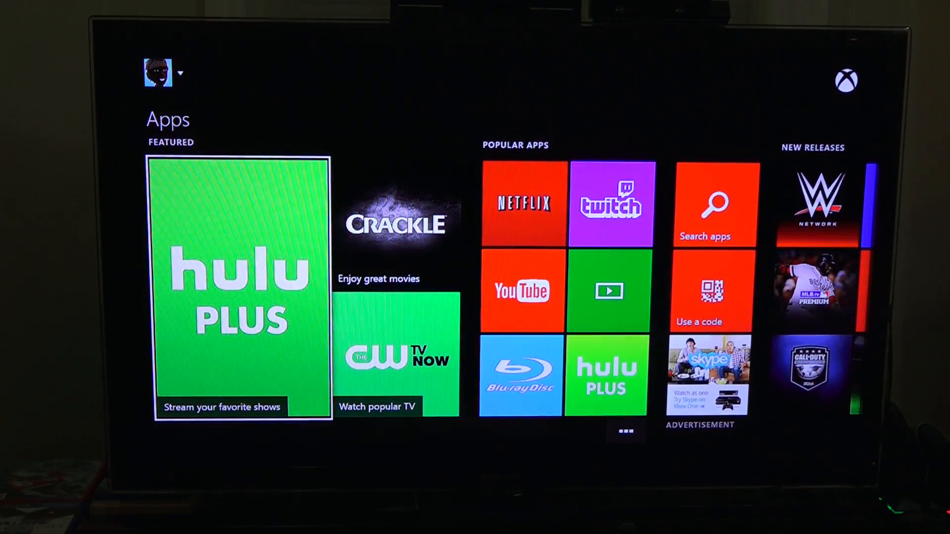
{"action": "scroll", "scroll_direction": "right", "scroll_amount": 3}
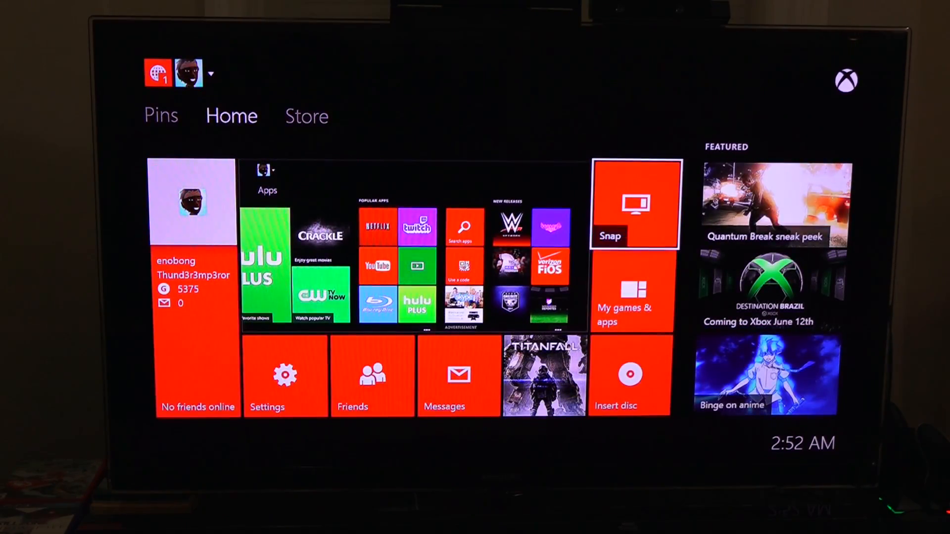
Scroll through the Games store's featured, top and recommended listings.
{"action": "left_click", "coordinate": [307, 116]}
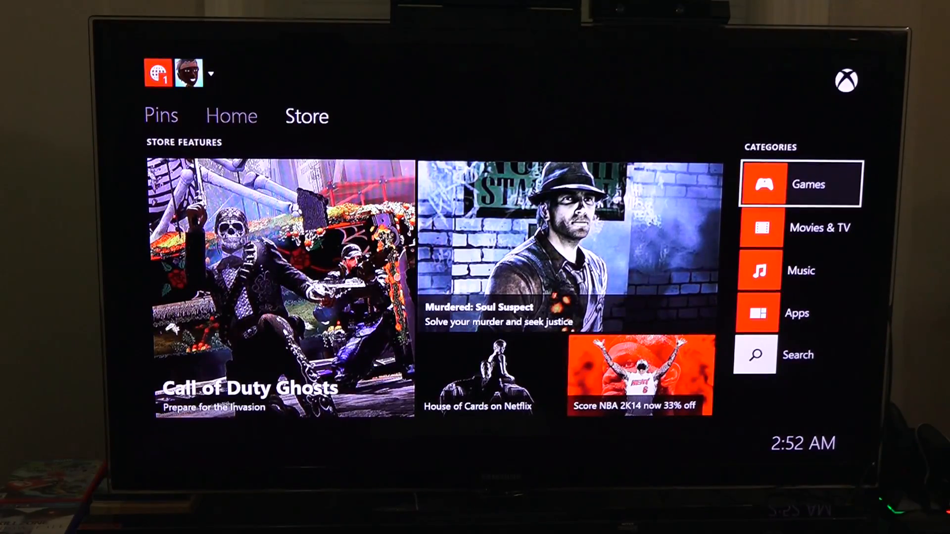
{"action": "left_click", "coordinate": [800, 184]}
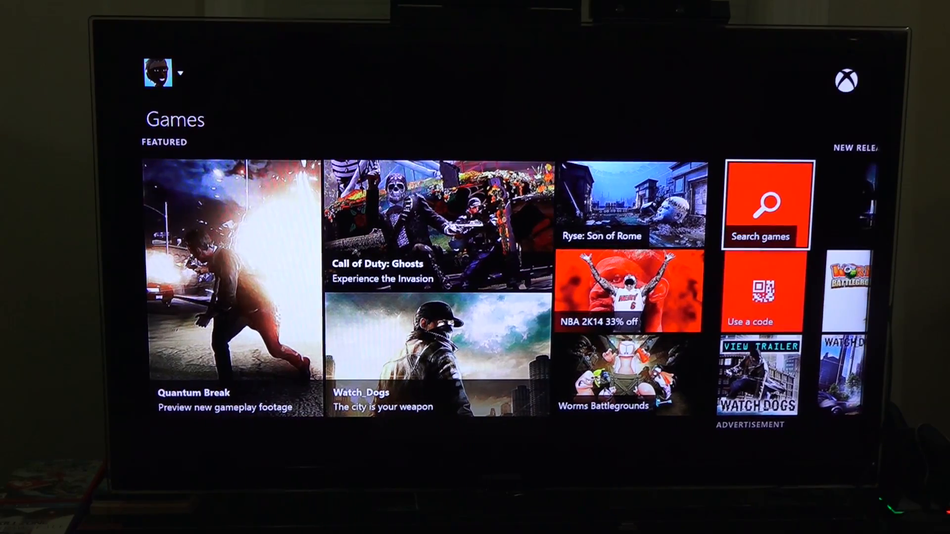
{"action": "scroll", "scroll_direction": "right", "scroll_amount": 3}
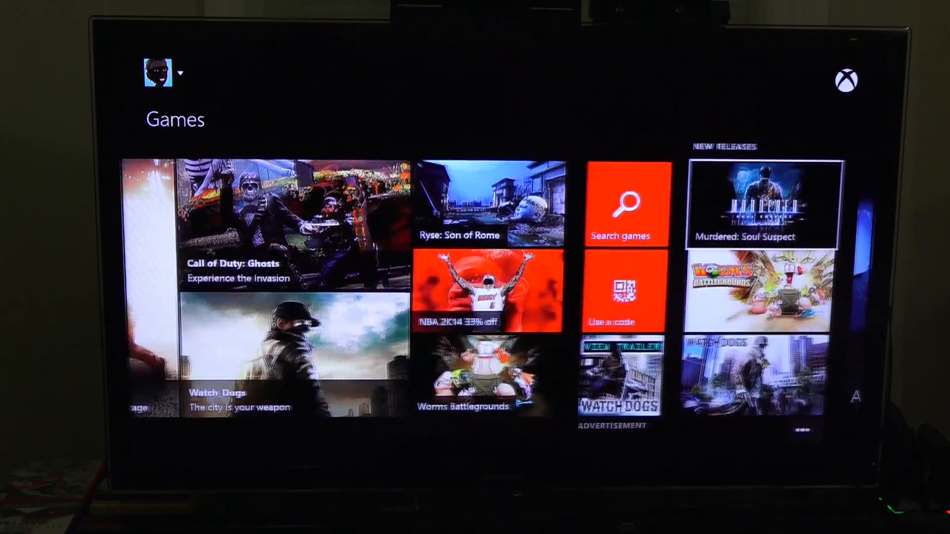
{"action": "scroll", "scroll_direction": "right", "scroll_amount": 3}
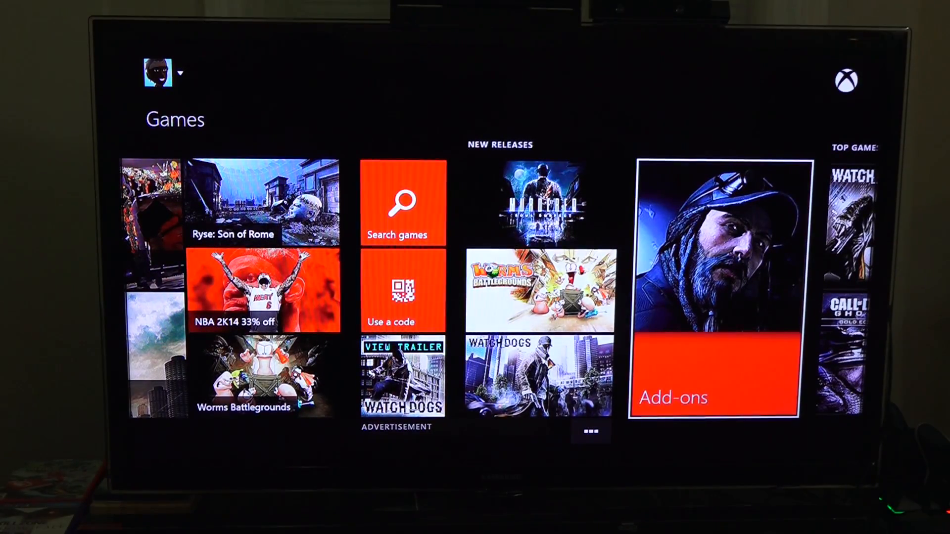
{"action": "scroll", "scroll_direction": "right", "scroll_amount": 3}
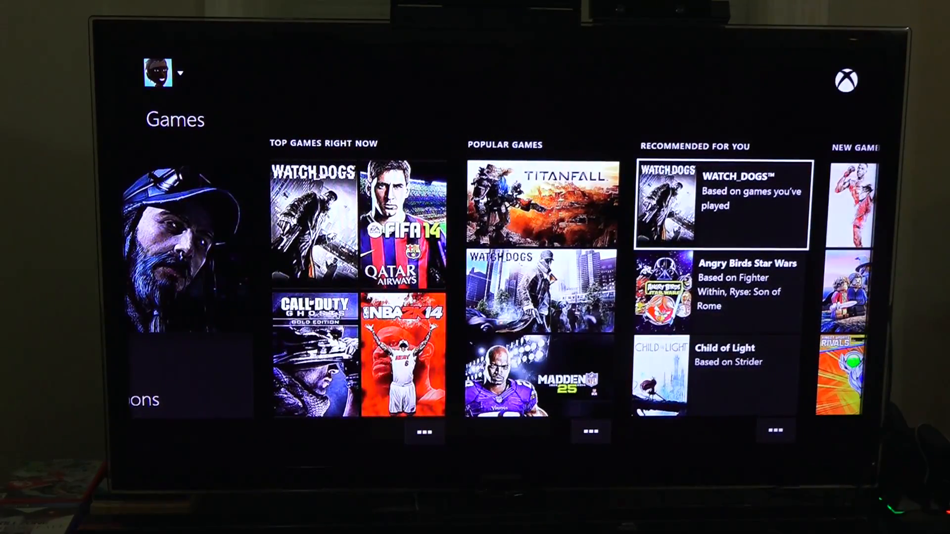
{"action": "scroll", "scroll_direction": "right", "scroll_amount": 3}
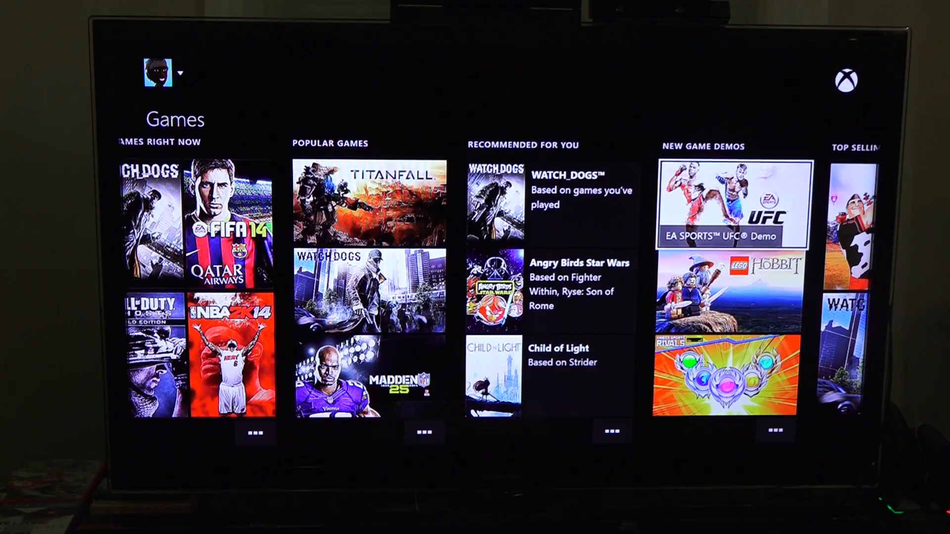
{"action": "scroll", "scroll_direction": "right", "scroll_amount": 3}
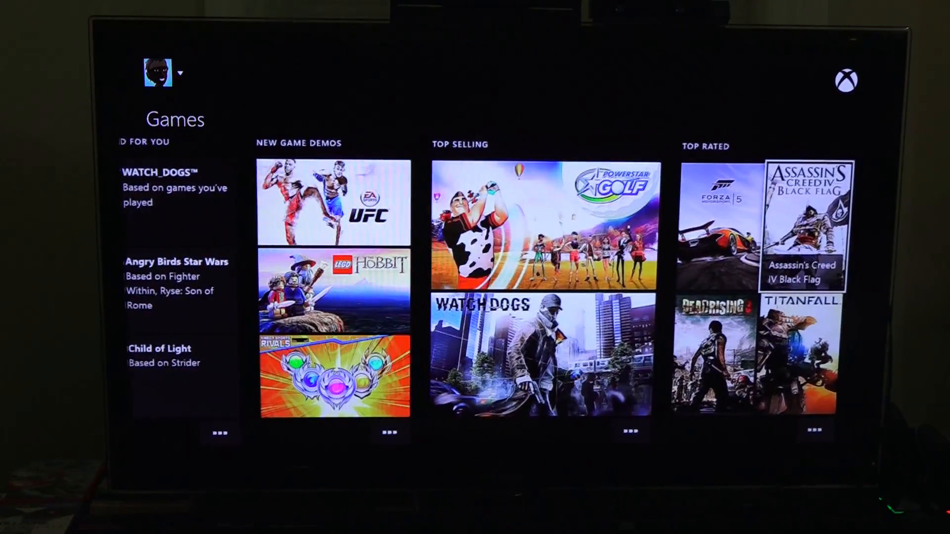
Browse the full New games list and back out to the Games store.
{"action": "scroll", "scroll_direction": "left", "scroll_amount": 3}
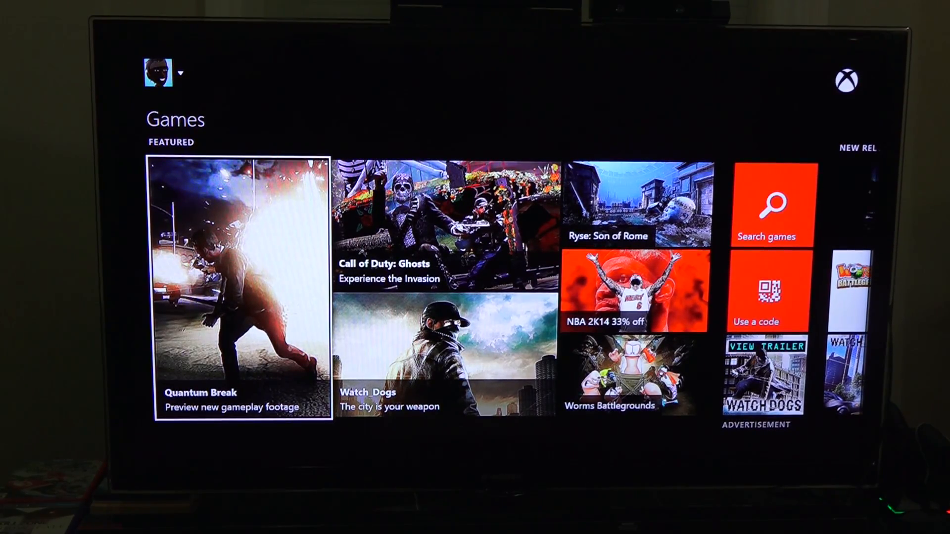
{"action": "scroll", "scroll_direction": "right", "scroll_amount": 3}
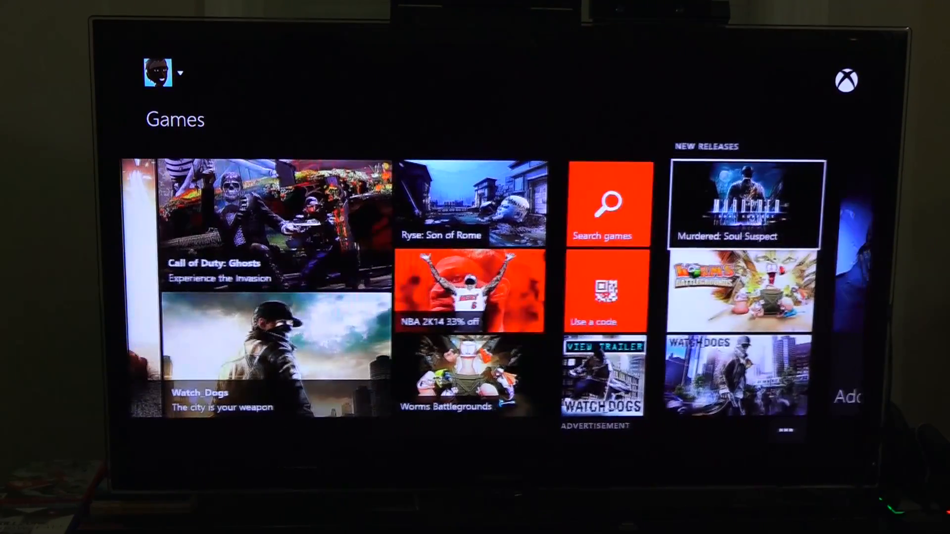
{"action": "scroll", "scroll_direction": "right", "scroll_amount": 3}
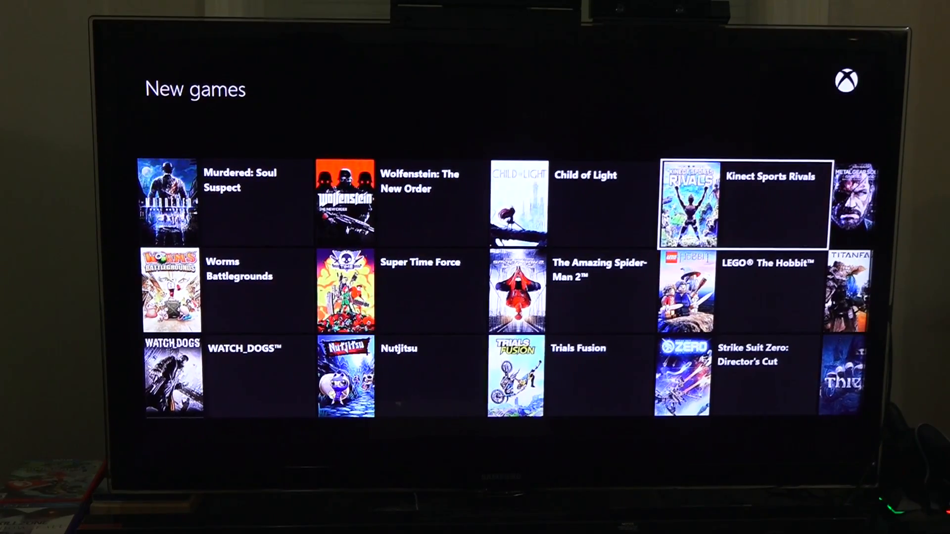
{"action": "scroll", "scroll_direction": "right", "scroll_amount": 3}
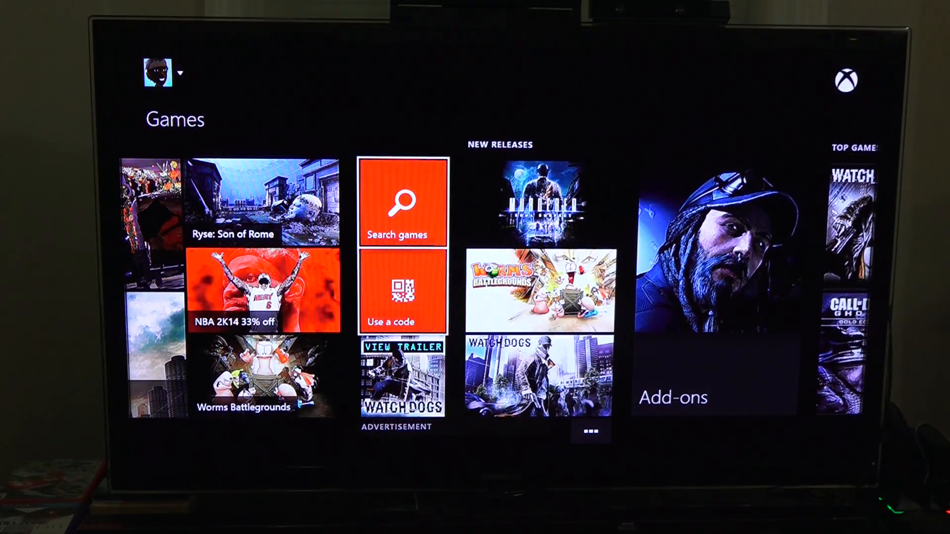
Search the games store for 'halo' to find Halo: Spartan Assault.
{"action": "left_click", "coordinate": [401, 202]}
{"action": "type", "text": "h"}
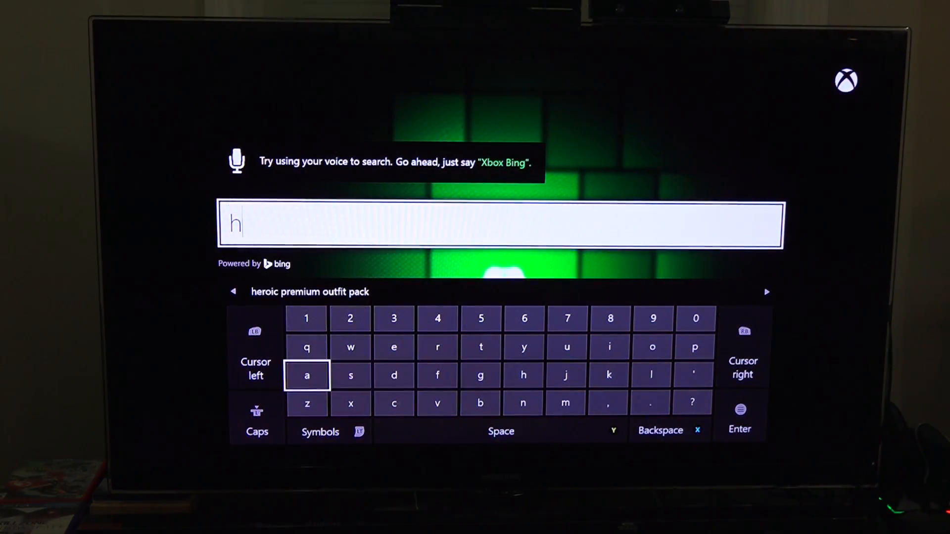
{"action": "left_click", "coordinate": [306, 375]}
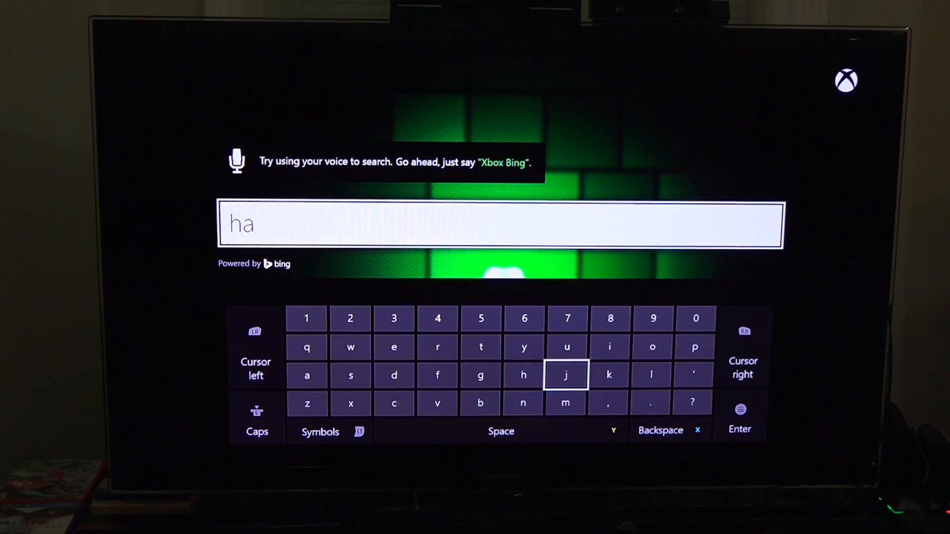
{"action": "left_click", "coordinate": [610, 347]}
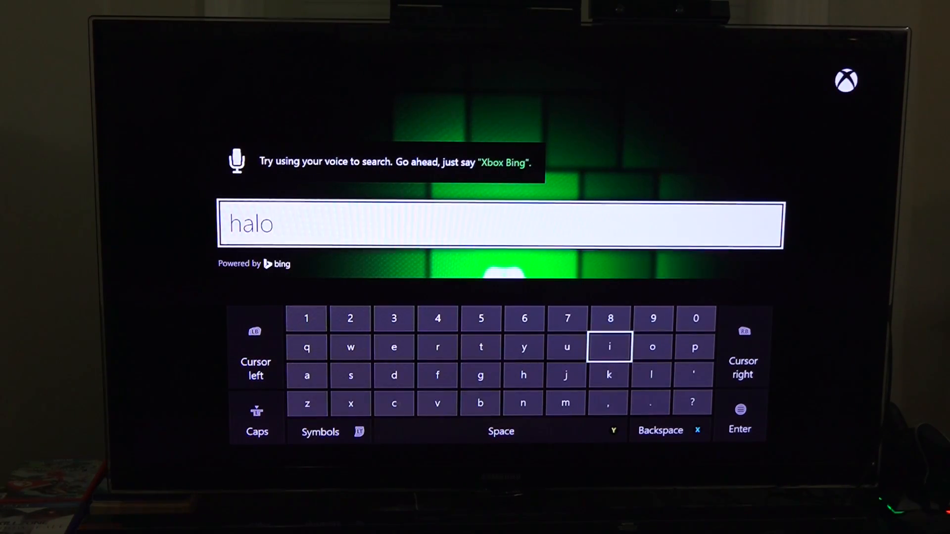
{"action": "mouse_move", "coordinate": [651, 374]}
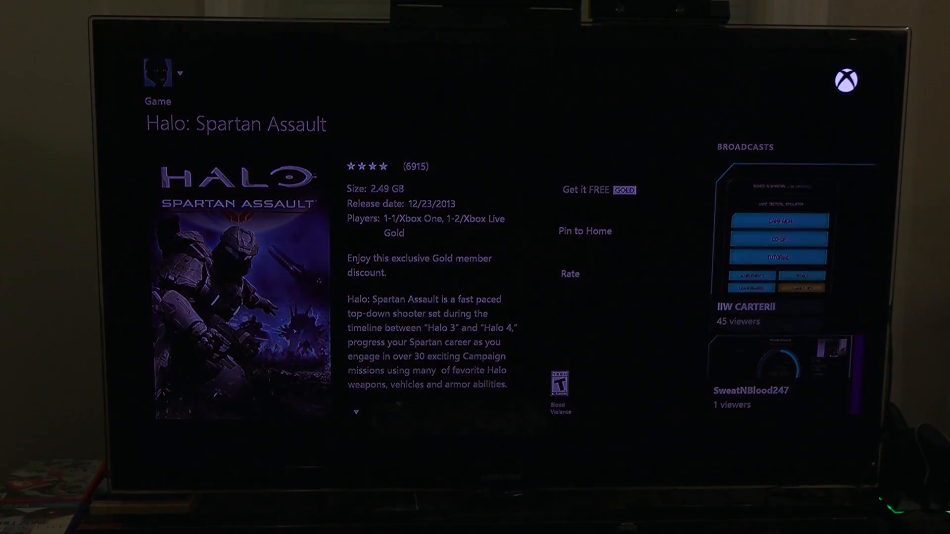
Get Halo: Spartan Assault free, confirm it, and return to the Store featured page.
{"action": "left_click", "coordinate": [586, 190]}
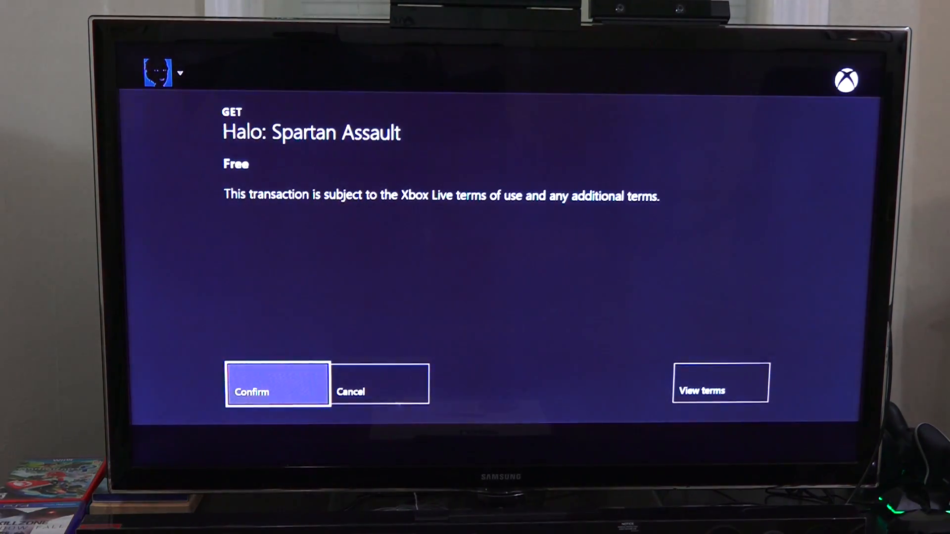
{"action": "left_click", "coordinate": [277, 392]}
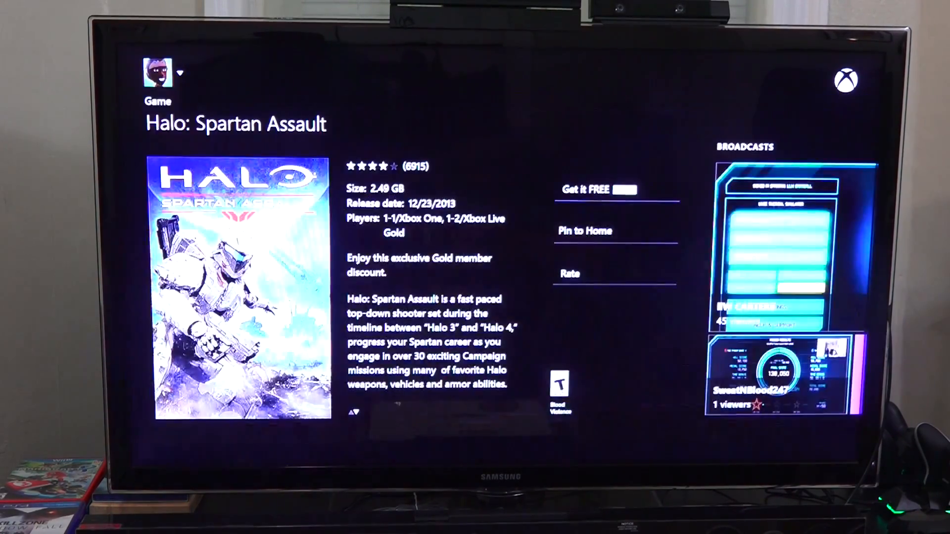
{"action": "left_click", "coordinate": [615, 189]}
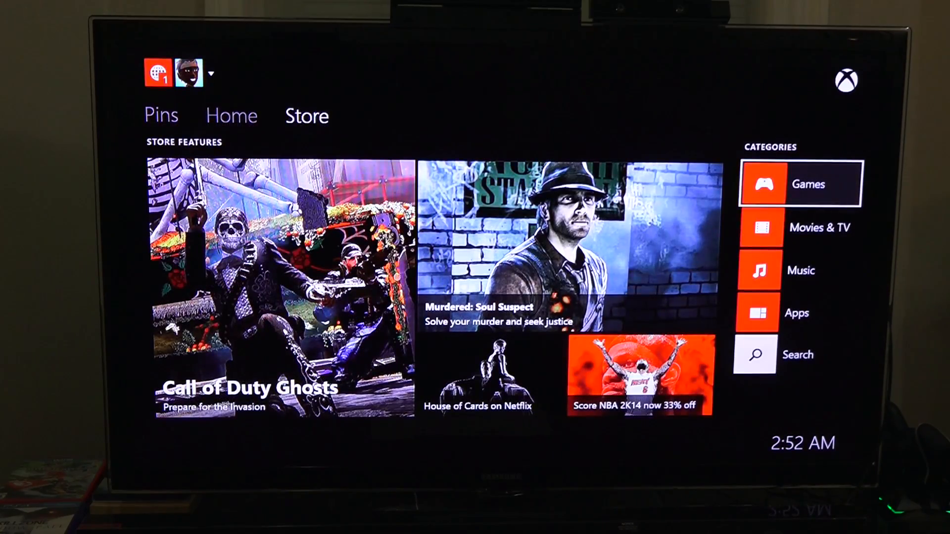
Reach System storage settings so the 465.7 GB external drive setup prompt appears.
{"action": "left_click", "coordinate": [232, 116]}
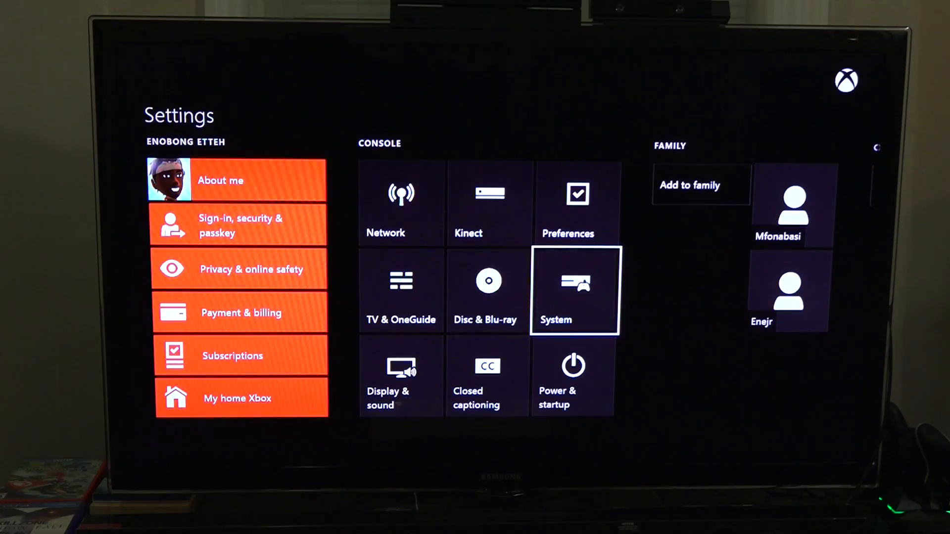
{"action": "left_click", "coordinate": [573, 291]}
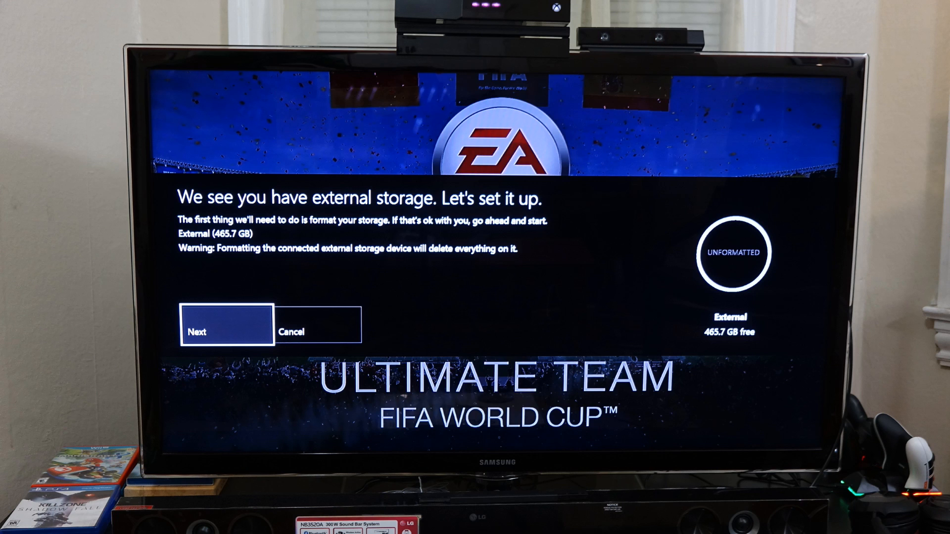
Format the drive as 'xbox games' and view its contents with Halo installing at 10%.
{"action": "left_click", "coordinate": [225, 325]}
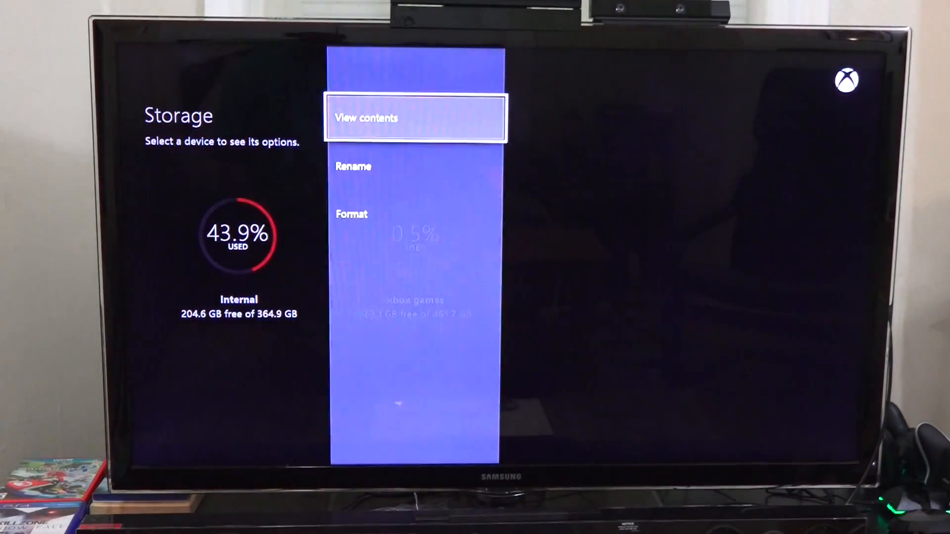
{"action": "left_click", "coordinate": [366, 118]}
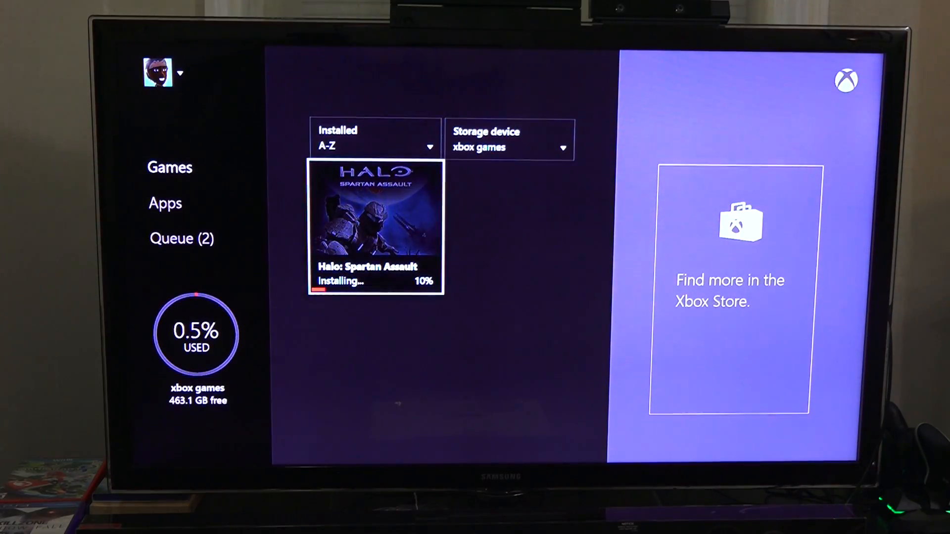
Switch the listed storage device, then bring up the FIFA 14 DEMO options from Home.
{"action": "left_click", "coordinate": [374, 138]}
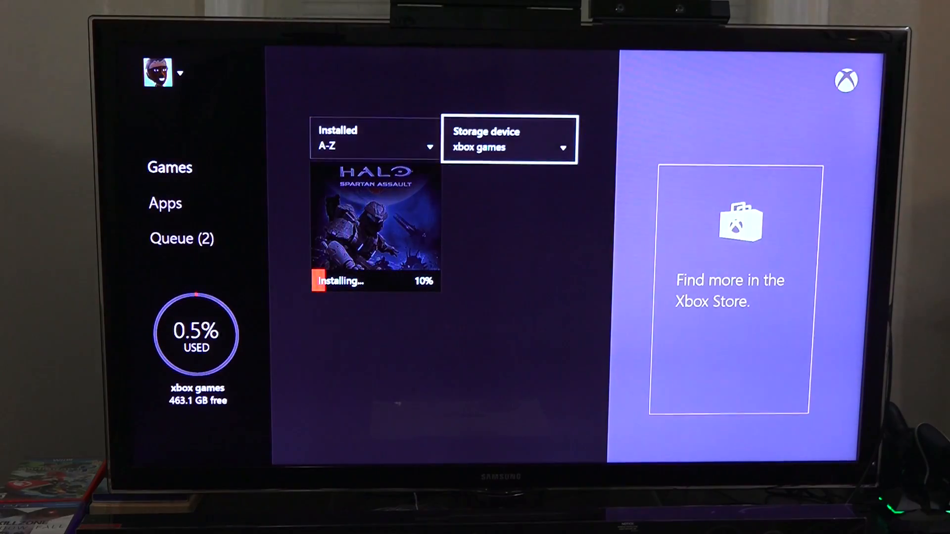
{"action": "left_click", "coordinate": [507, 140]}
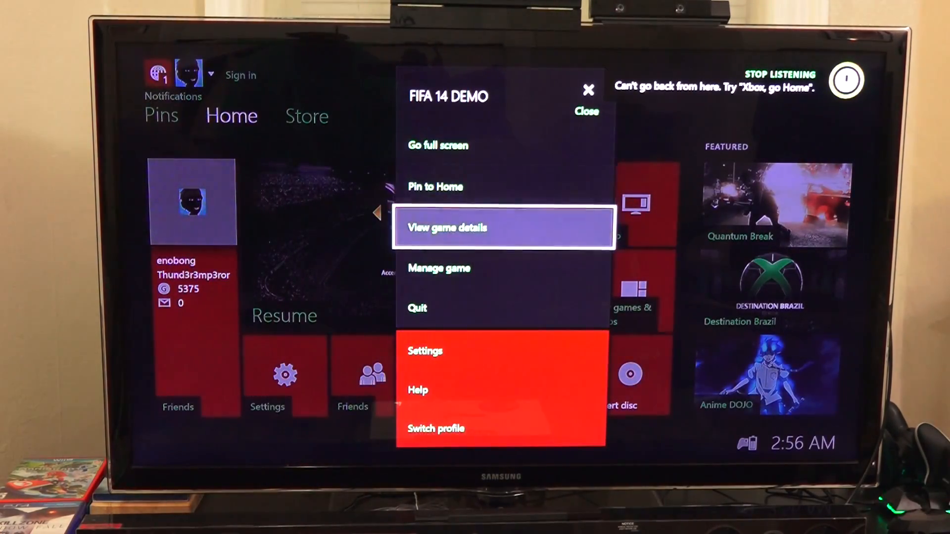
Manage FIFA 14 on the internal drive, then decline Friends' real-name sharing prompt.
{"action": "left_click", "coordinate": [447, 227]}
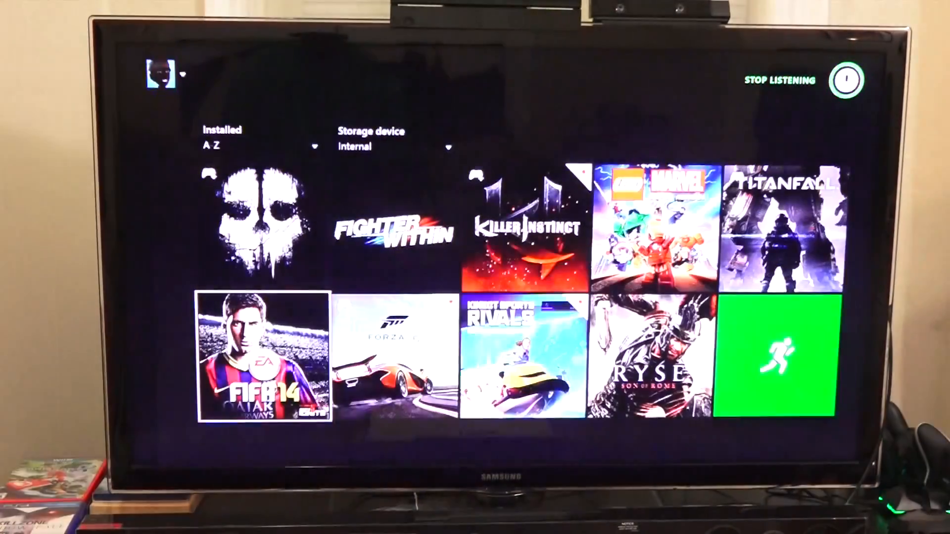
{"action": "left_click", "coordinate": [264, 363]}
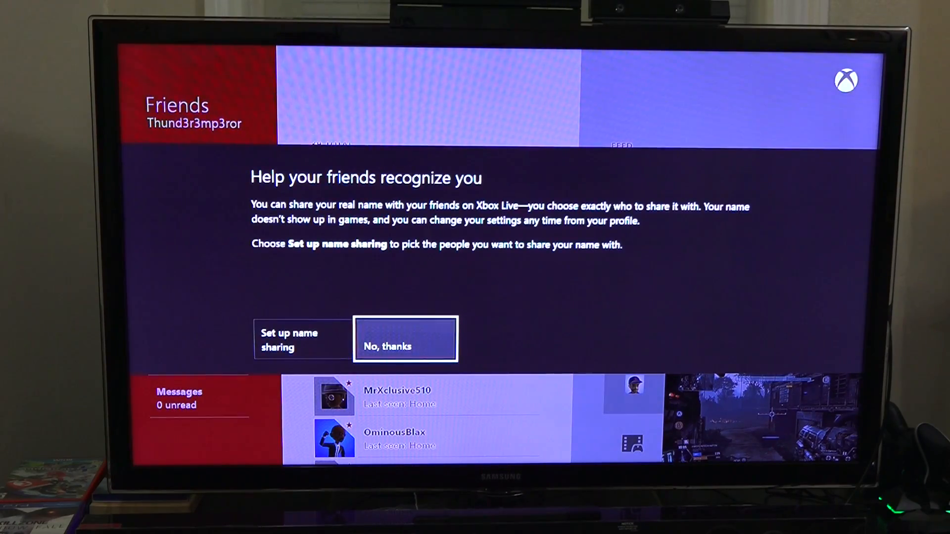
{"action": "left_click", "coordinate": [405, 338]}
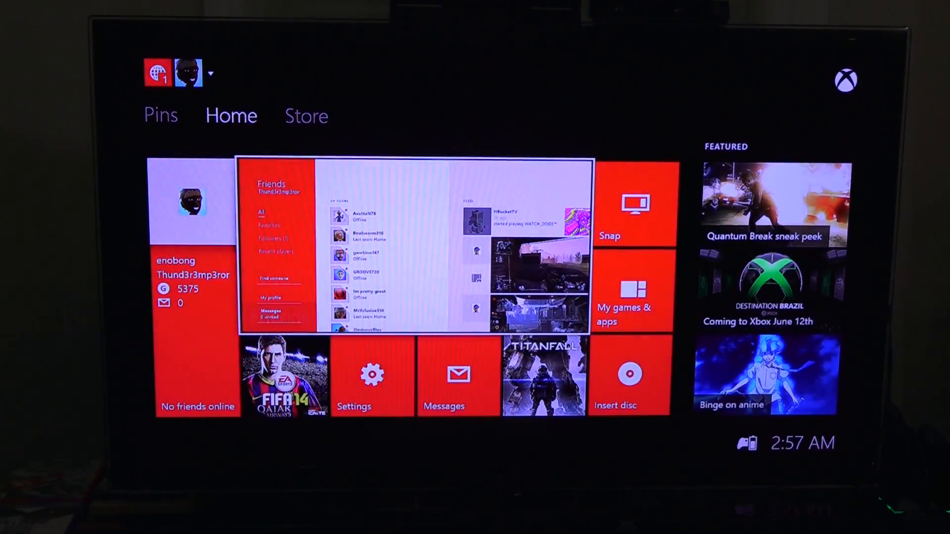
Switch between Home and Store several times, ending on the Store featured page.
{"action": "left_click", "coordinate": [307, 116]}
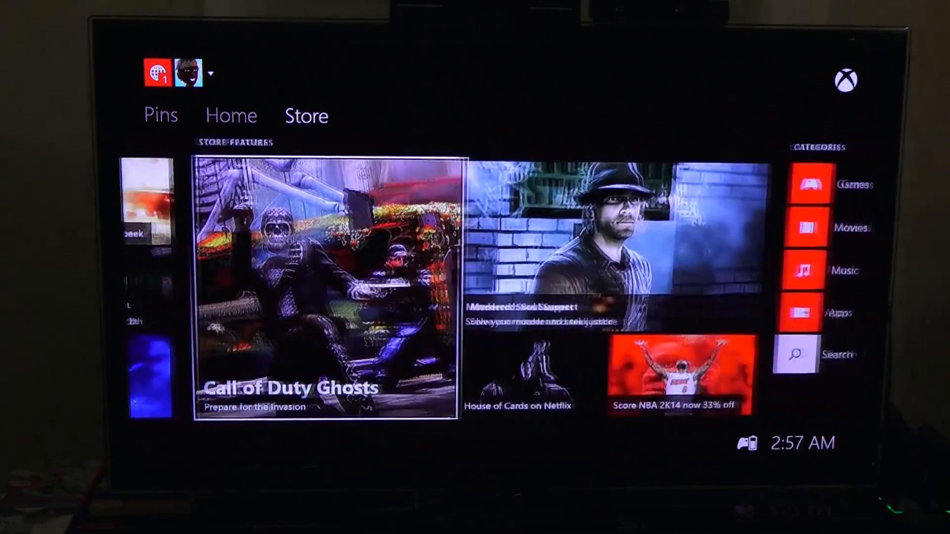
{"action": "left_click", "coordinate": [232, 115]}
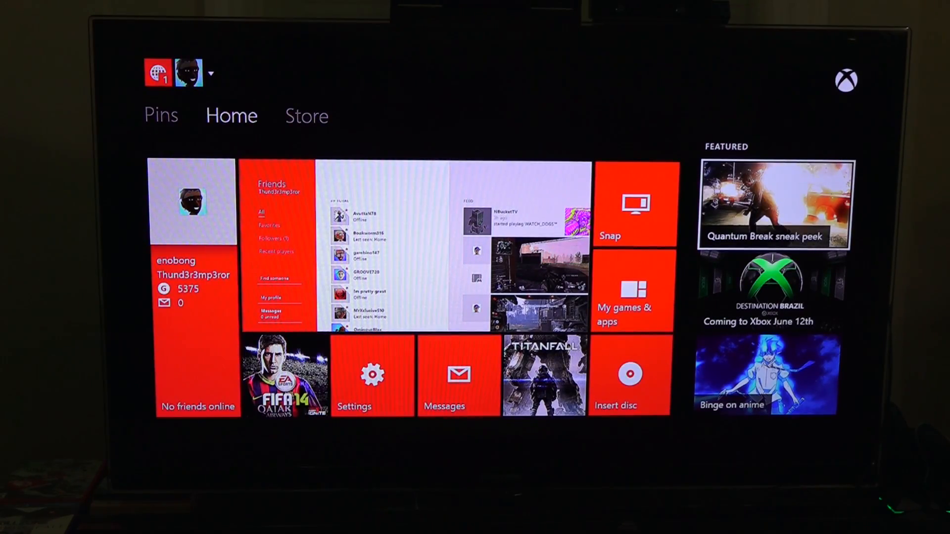
{"action": "left_click", "coordinate": [307, 116]}
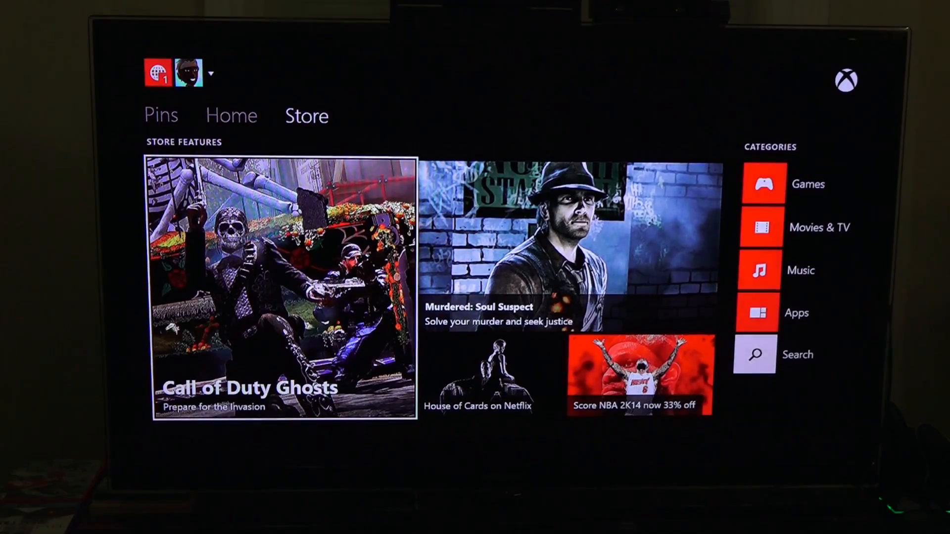
{"action": "left_click", "coordinate": [232, 116]}
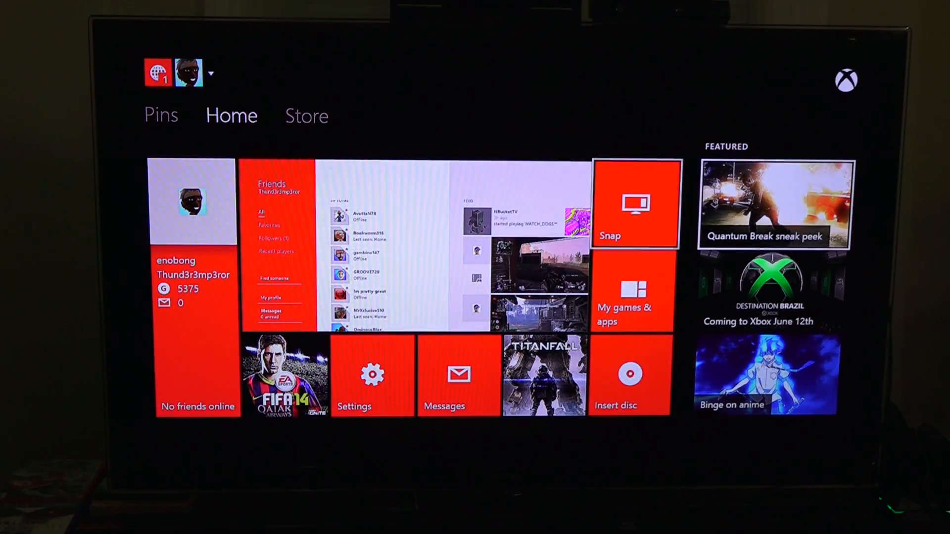
{"action": "left_click", "coordinate": [307, 115]}
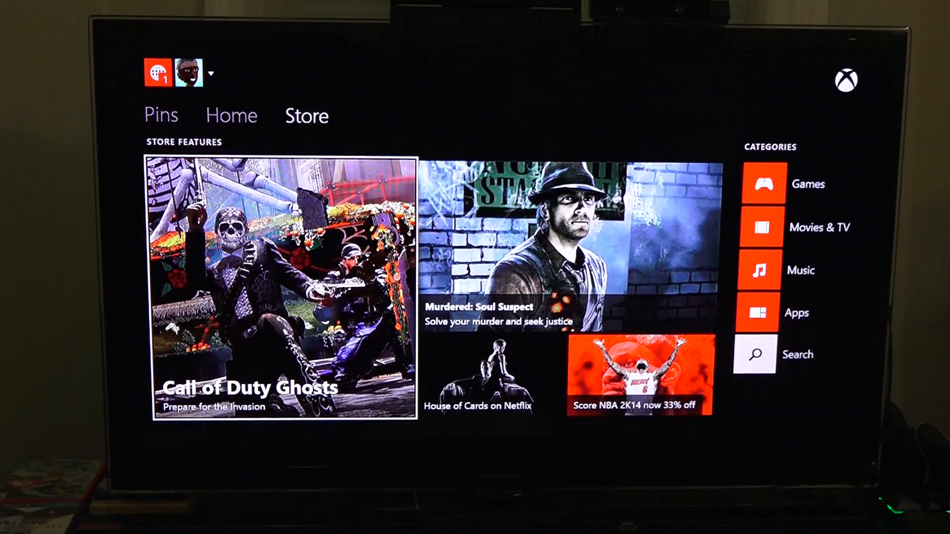